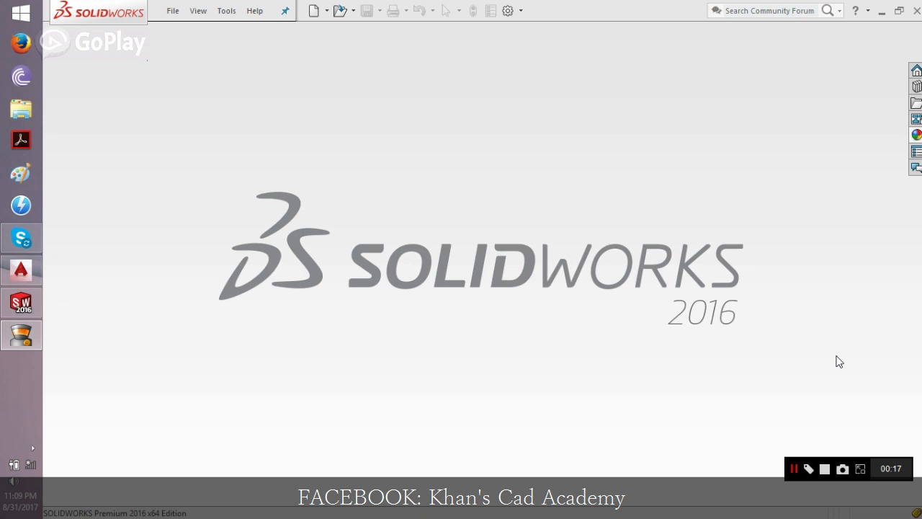
mouse_move(692, 242)
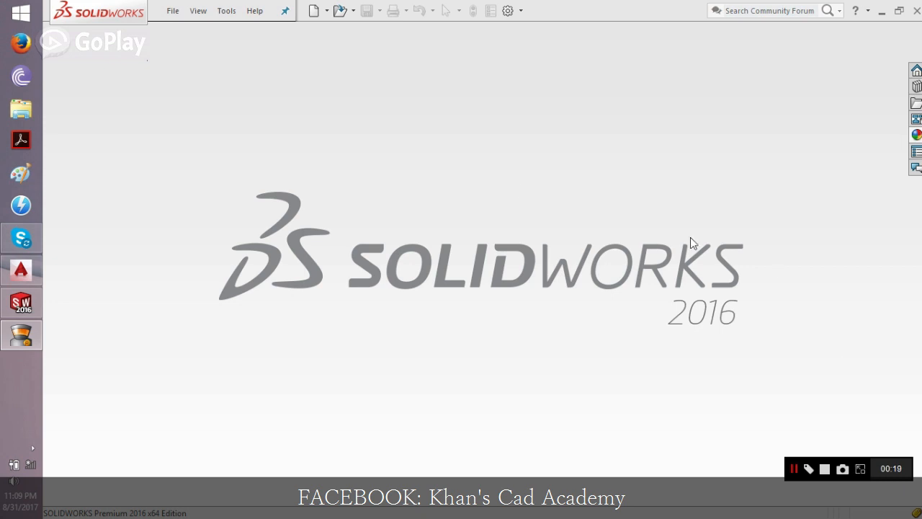
Open the recent KÖPRÜ KİRİŞİ - 3 part in SOLIDWORKS and orbit the crane model
left_click(172, 10)
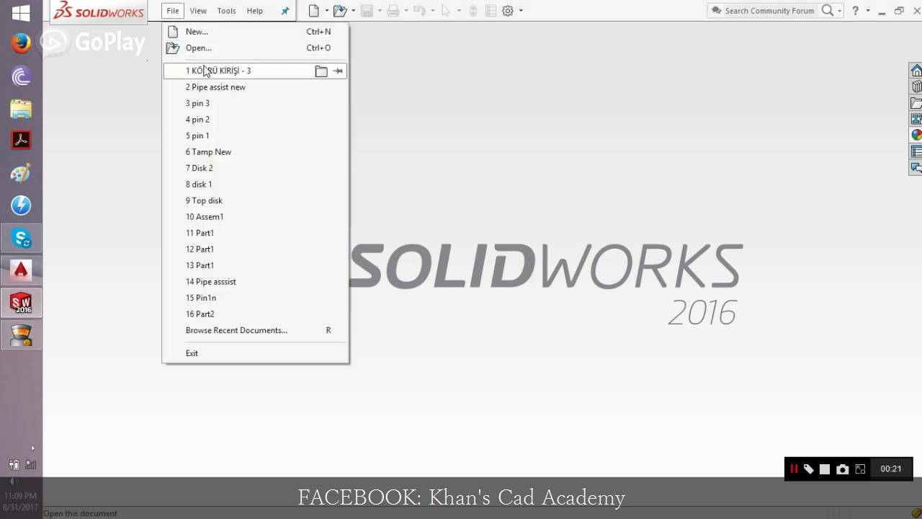
left_click(216, 71)
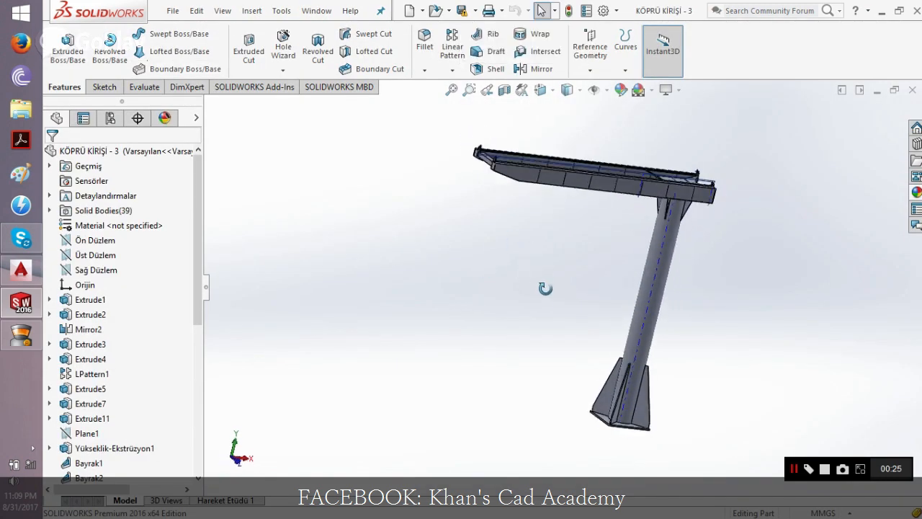
left_click_drag(546, 288, 623, 259)
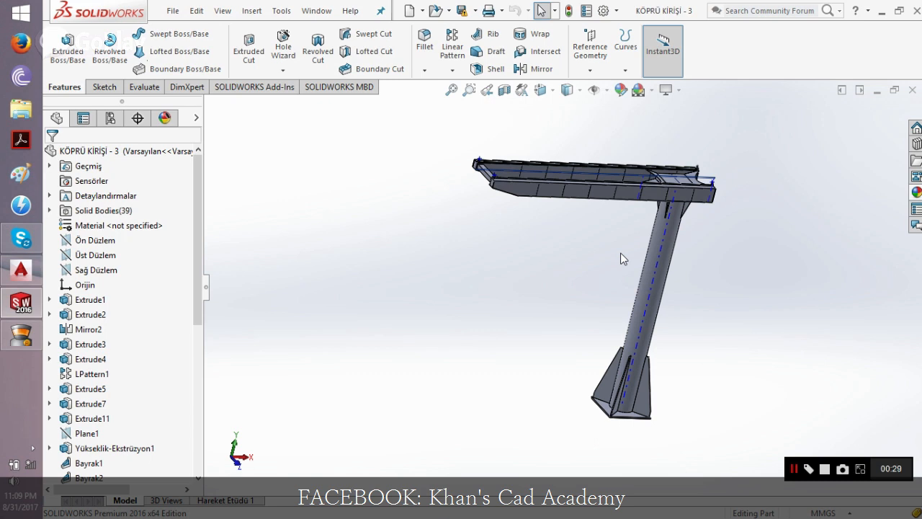
mouse_move(778, 212)
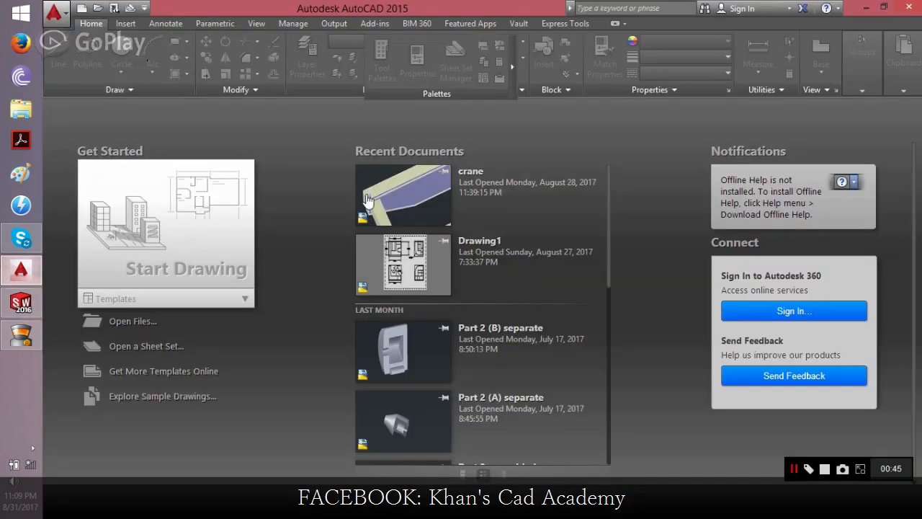
Create Drawing3 from the acad template through the application menu's New command
left_click(55, 13)
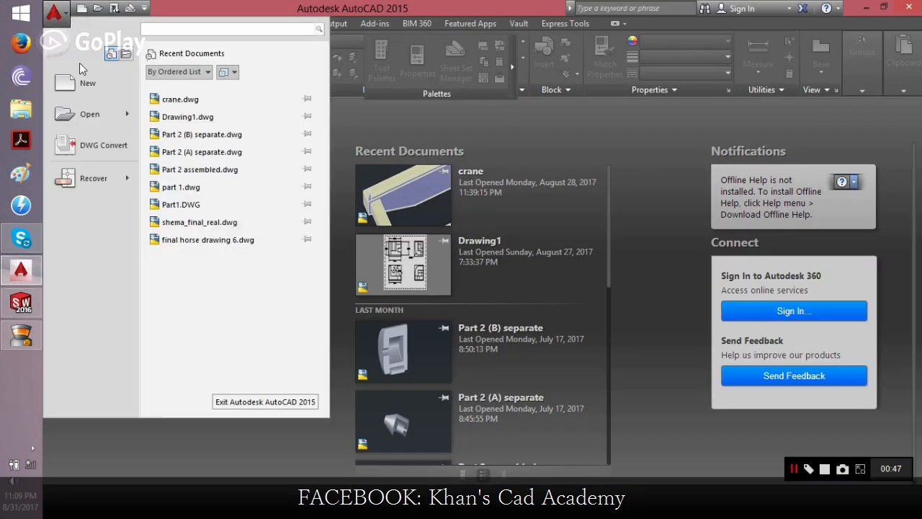
left_click(88, 75)
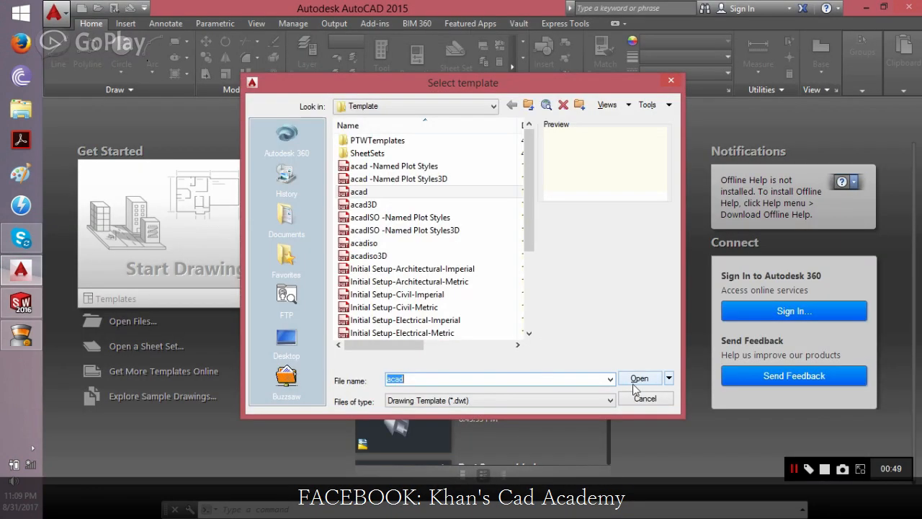
left_click(638, 378)
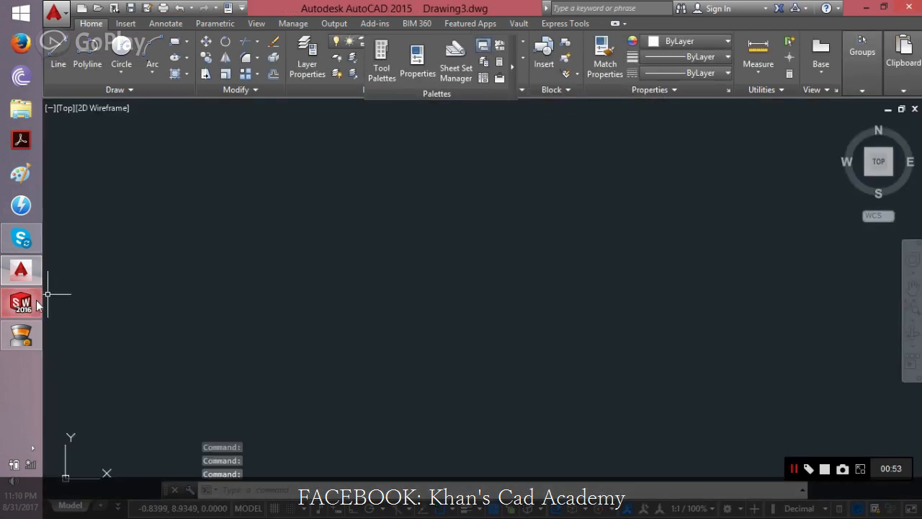
left_click(22, 303)
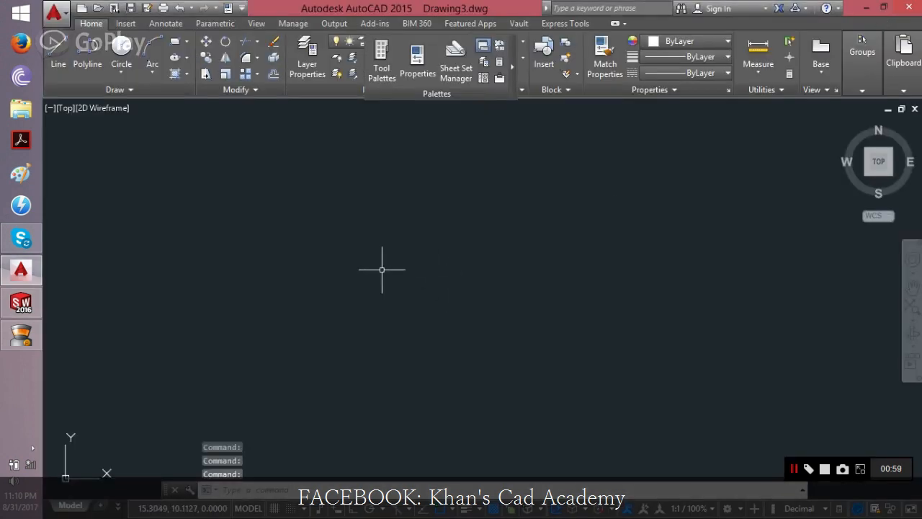
mouse_move(424, 314)
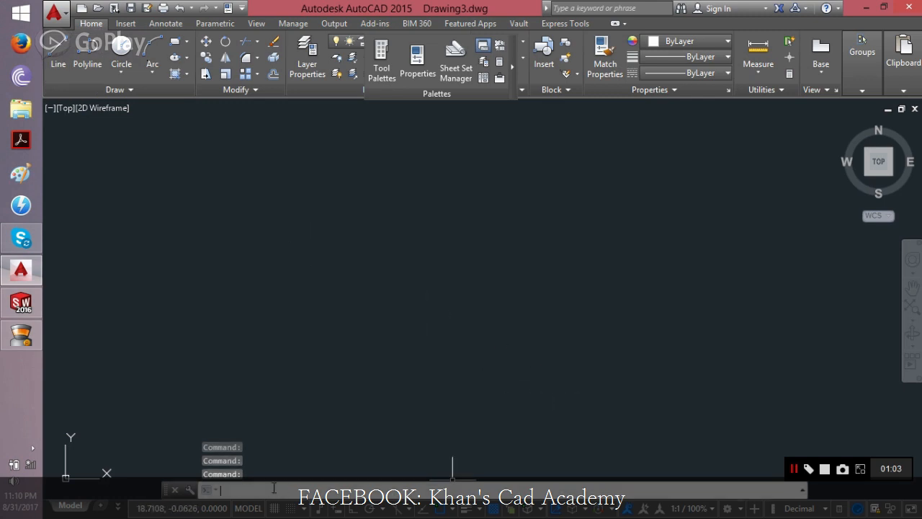
Run IMPORT and open the KÖPRÜ KİRİŞİ - 3 SolidWorks part file
type("IMPOR")
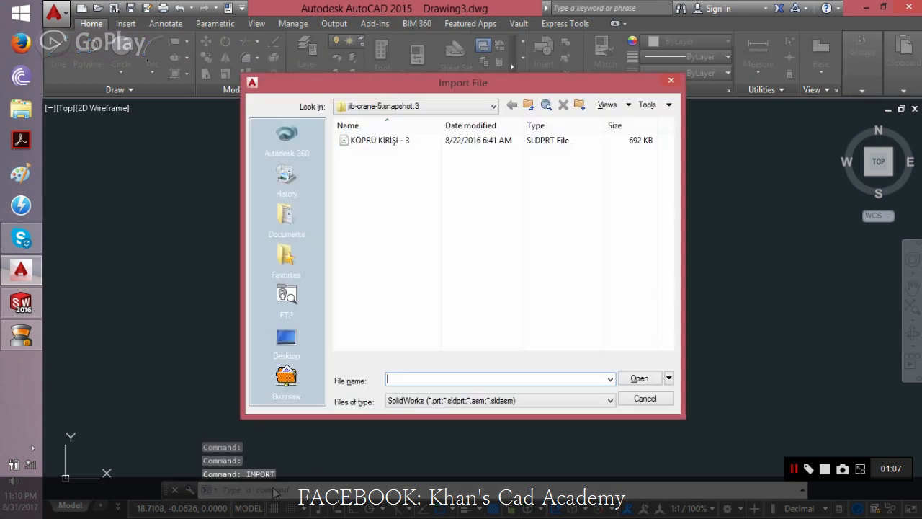
mouse_move(415, 164)
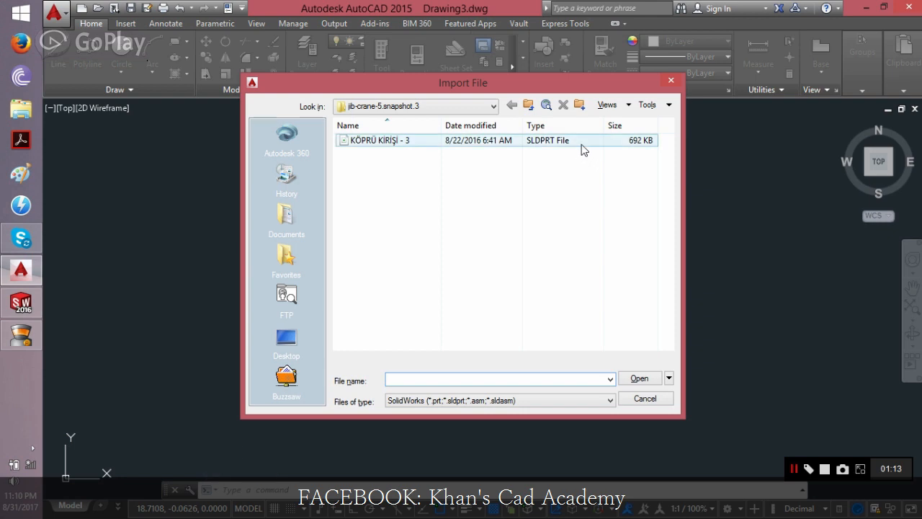
left_click(378, 140)
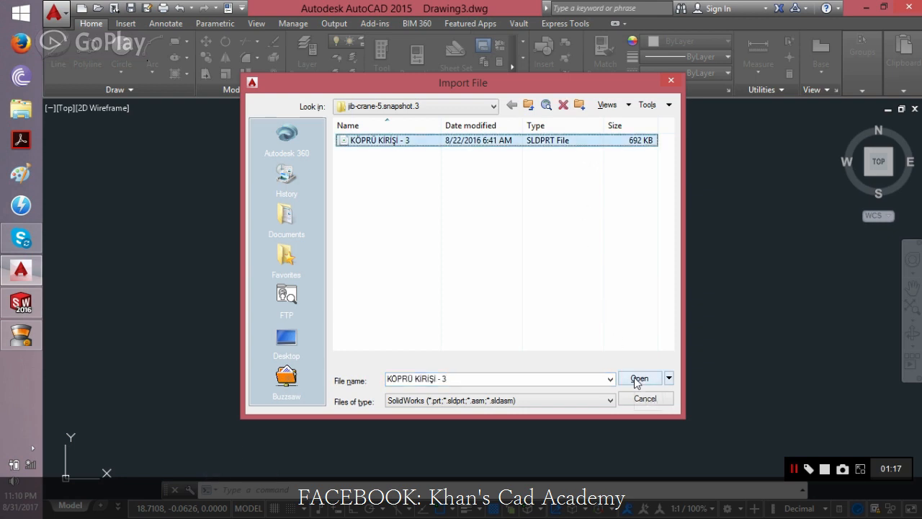
left_click(638, 378)
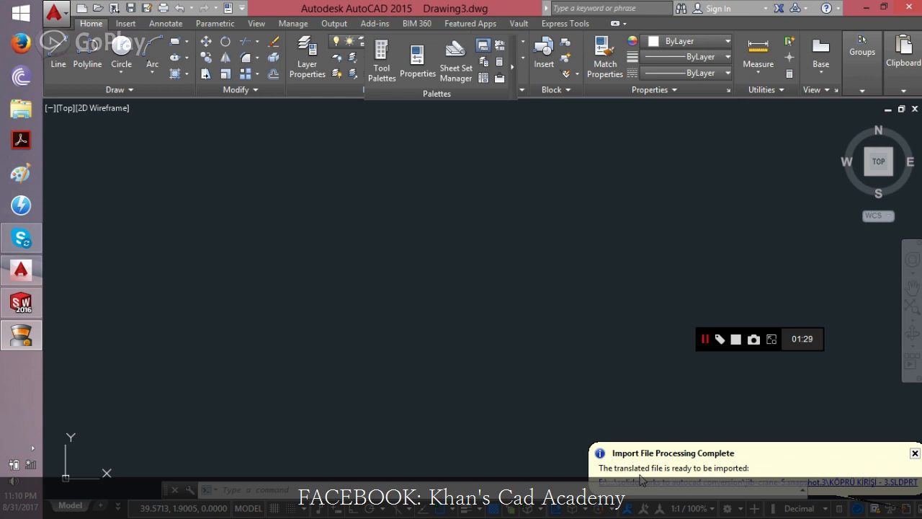
Cancel the pending command so the imported beam's edges show in Drawing3
key("Escape")
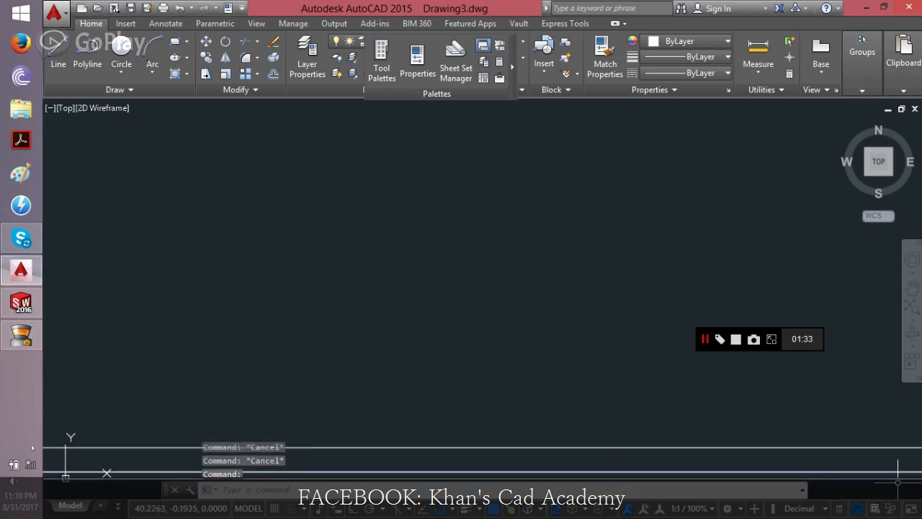
mouse_move(556, 334)
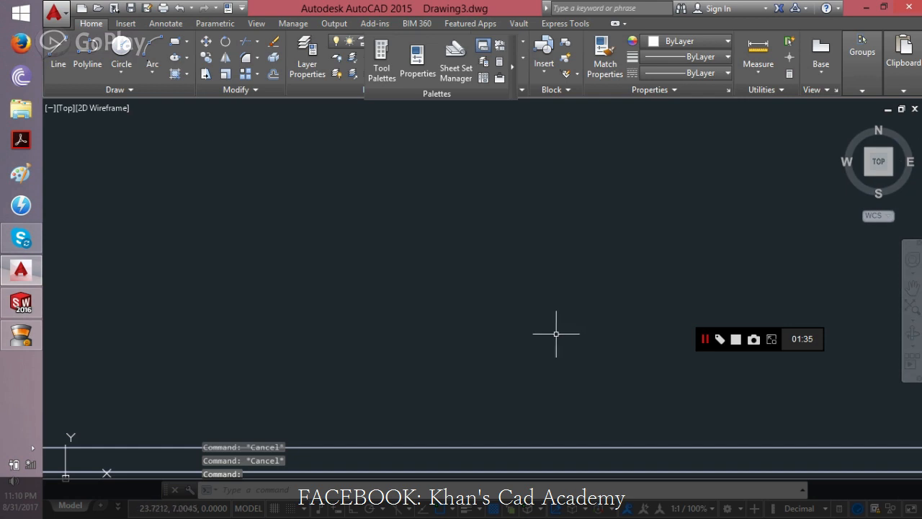
mouse_move(512, 325)
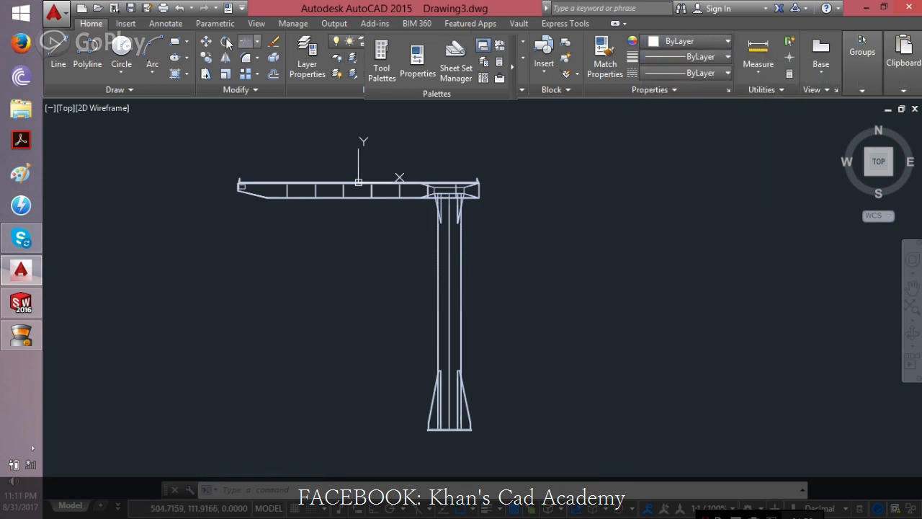
Apply the Conceptual visual style and free-orbit the crane into a 3D perspective
left_click(257, 23)
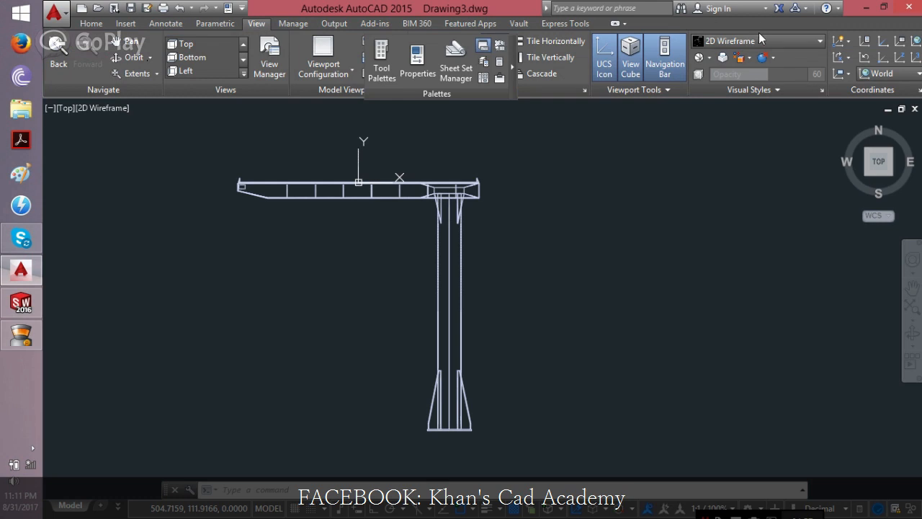
mouse_move(803, 33)
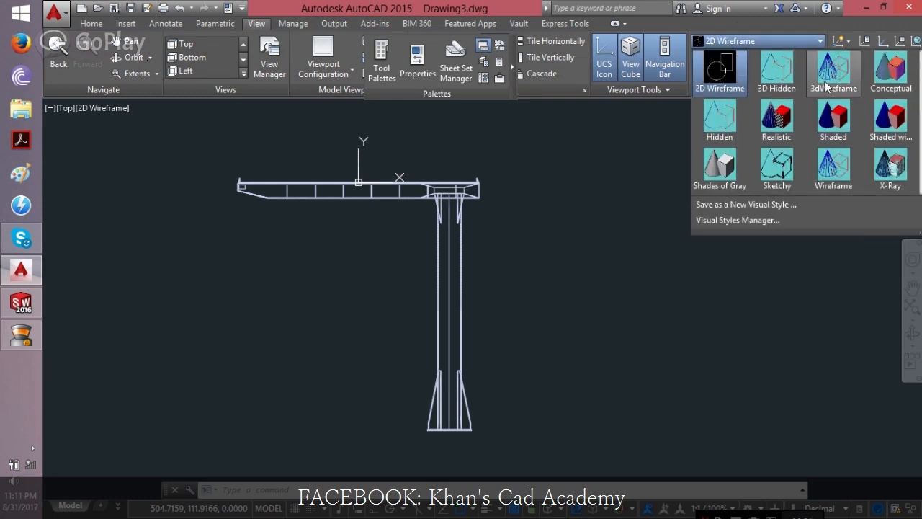
left_click(890, 69)
type("3DORBIT")
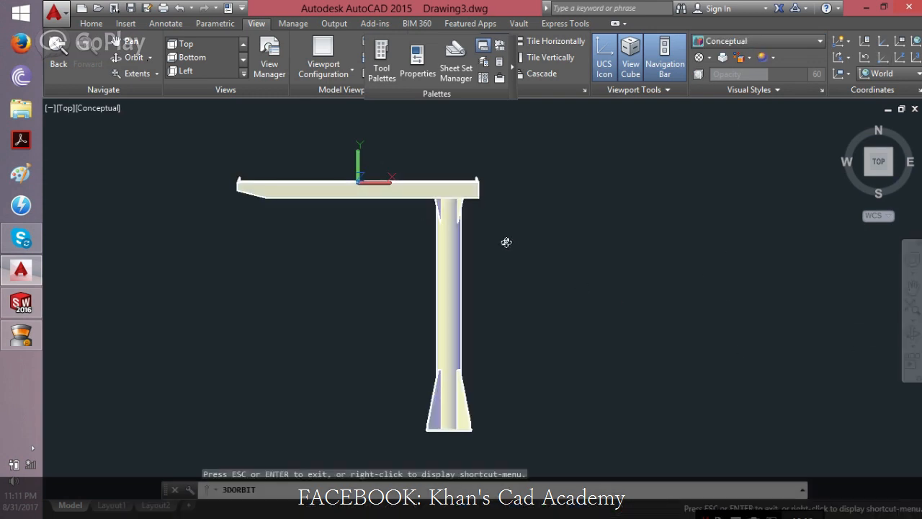
left_click_drag(506, 242, 414, 249)
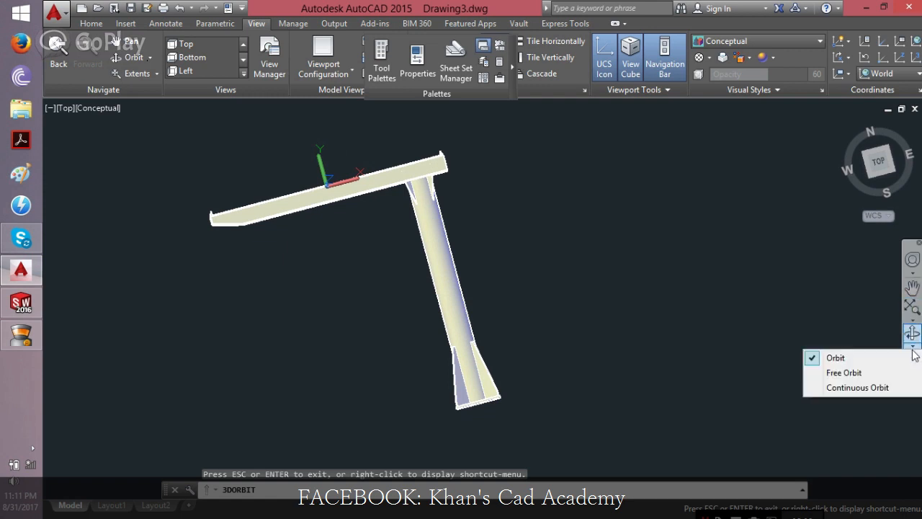
left_click(844, 373)
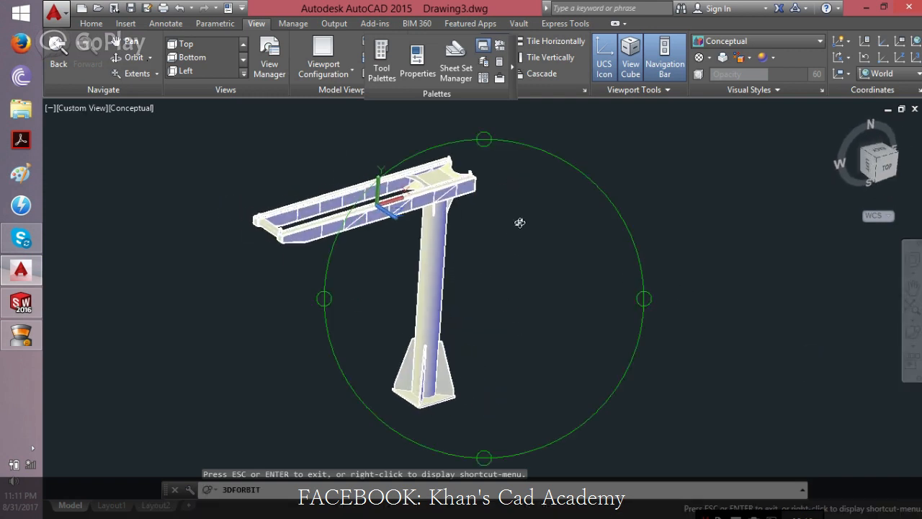
left_click_drag(519, 223, 565, 297)
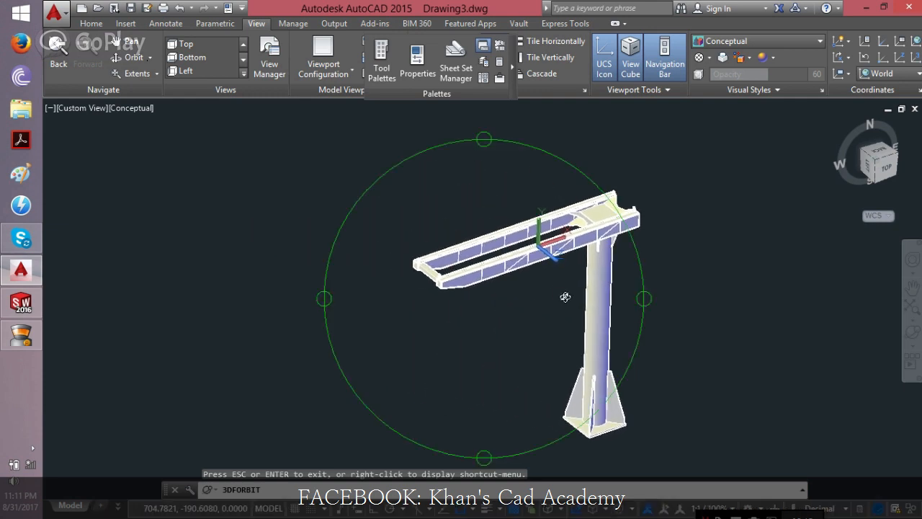
left_click(22, 302)
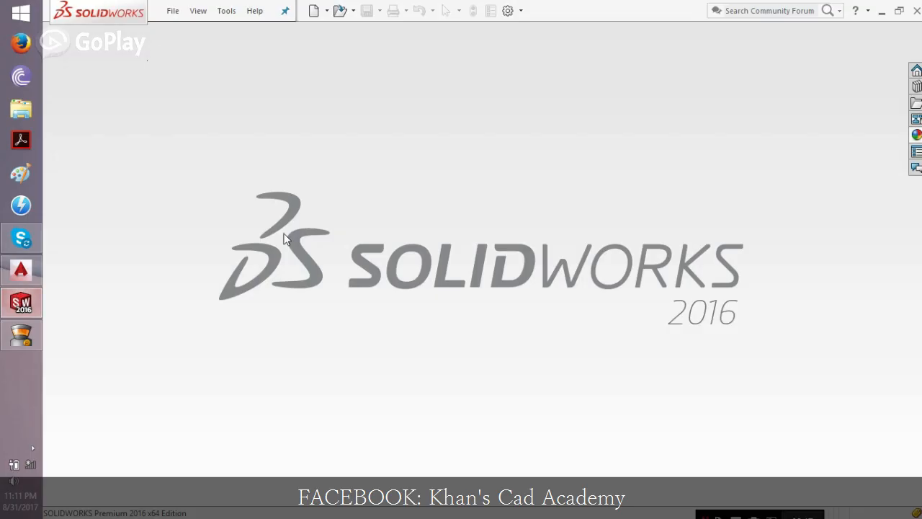
left_click(172, 10)
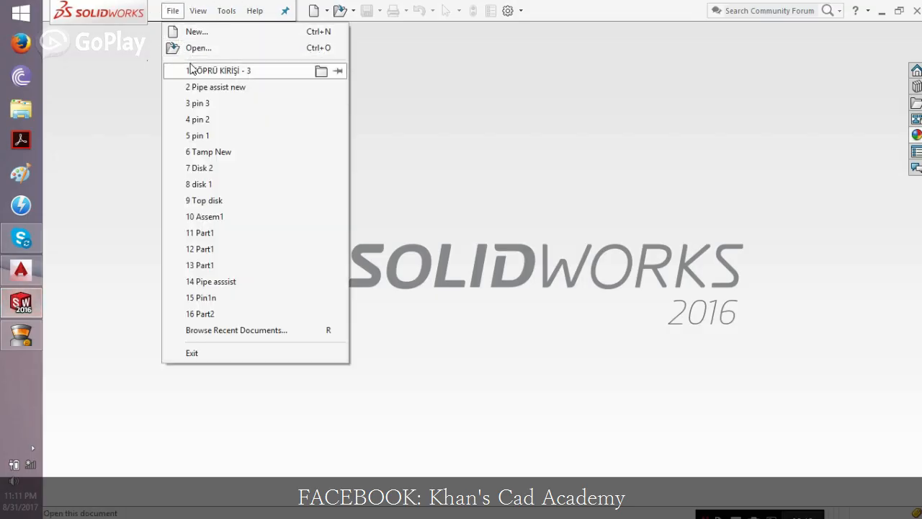
left_click(216, 70)
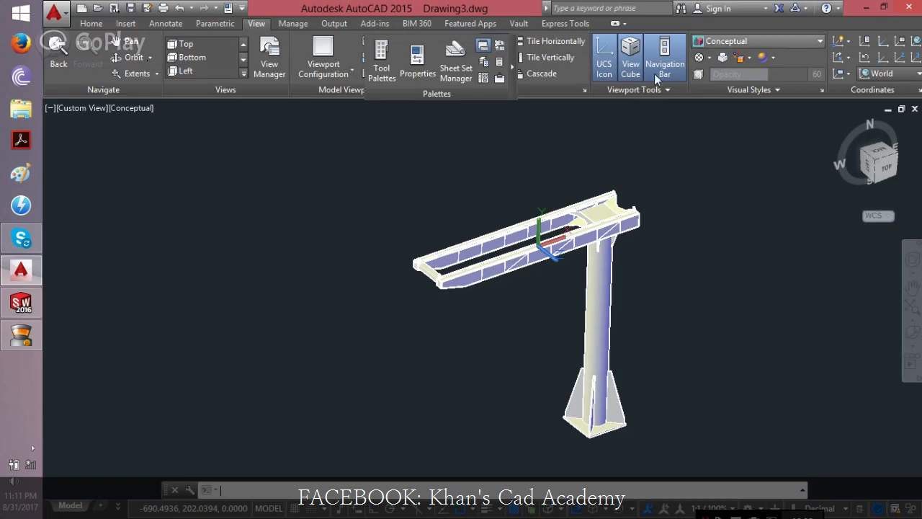
Save the shaded crane drawing with Save As, choosing a DWG file version
left_click(57, 10)
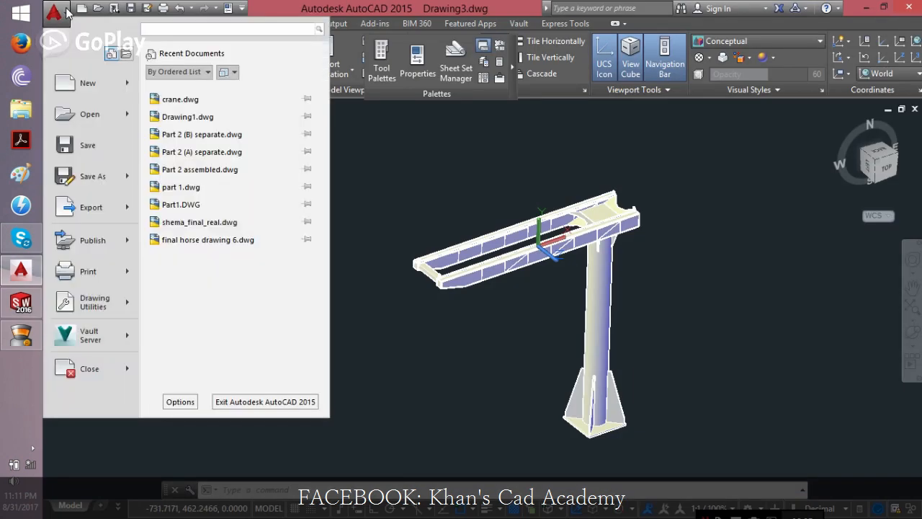
mouse_move(89, 114)
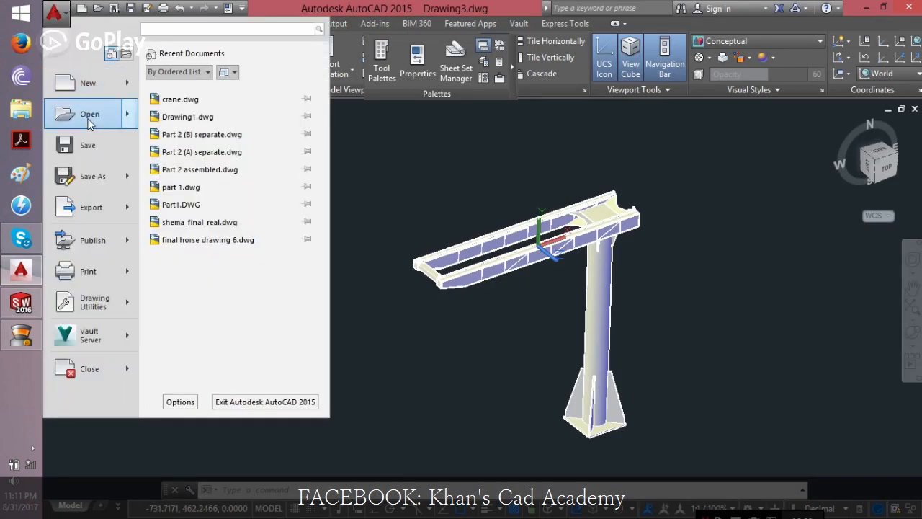
left_click(92, 176)
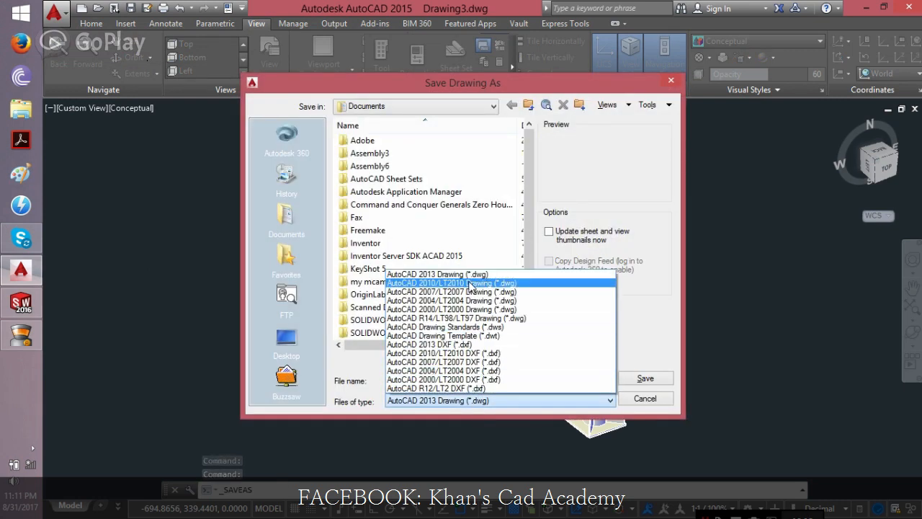
left_click(436, 273)
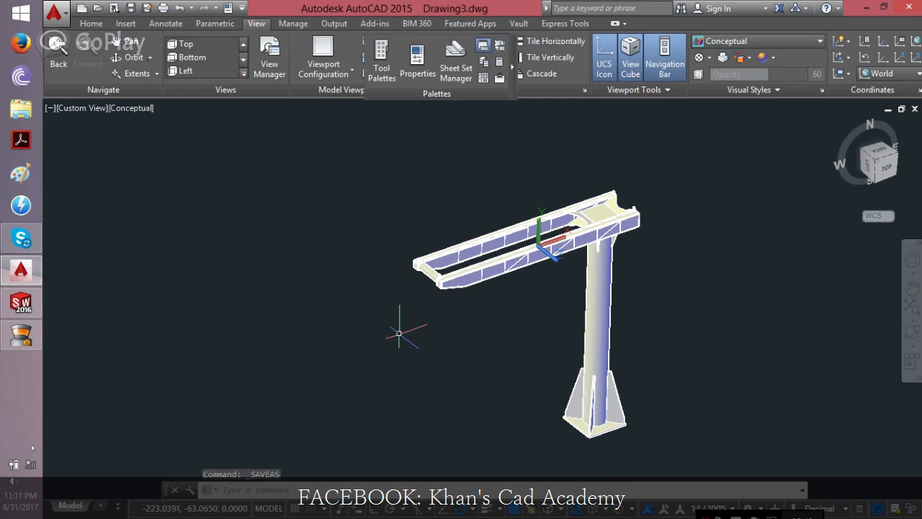
mouse_move(398, 333)
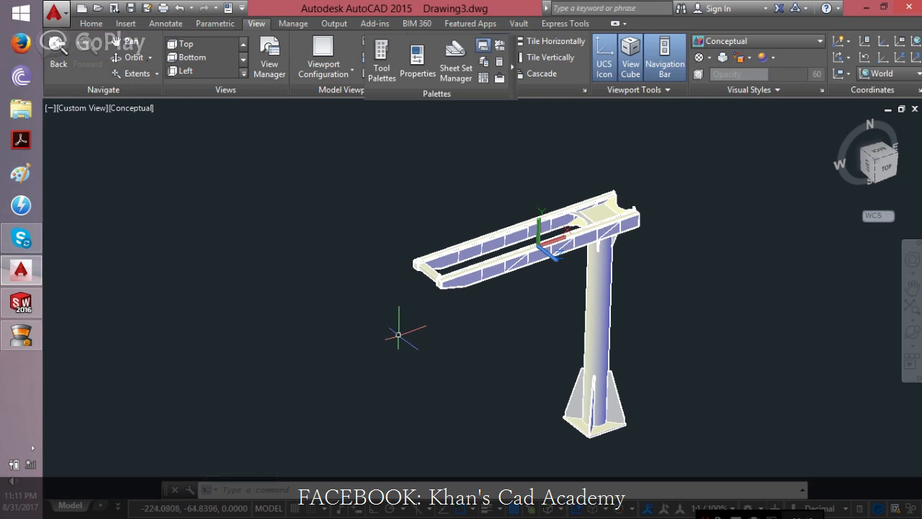
mouse_move(482, 347)
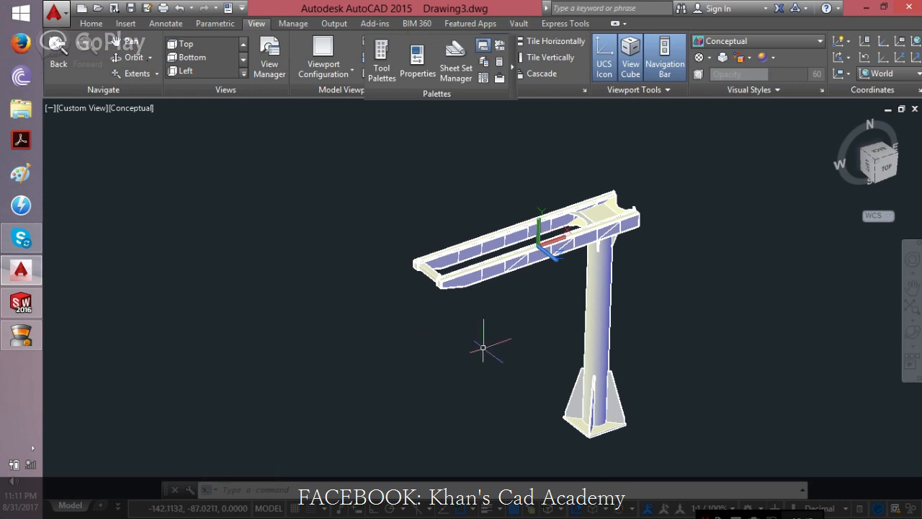
mouse_move(439, 120)
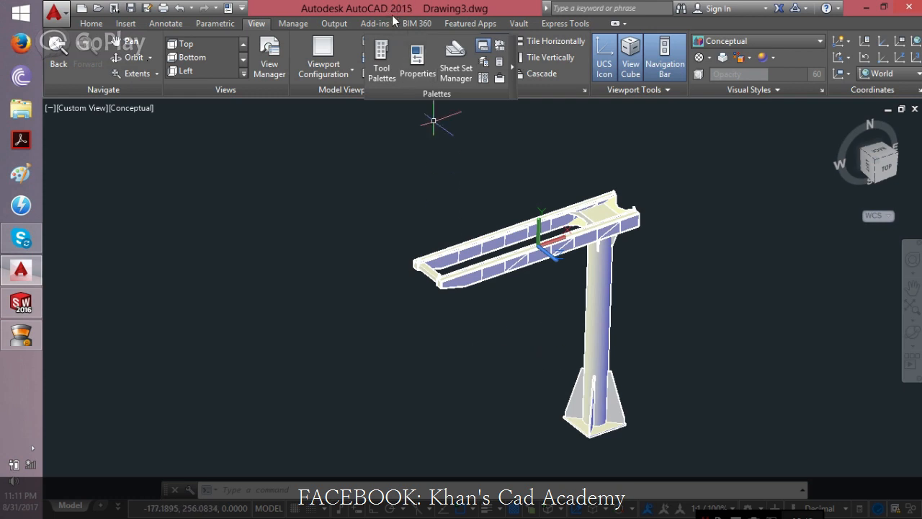
mouse_move(551, 284)
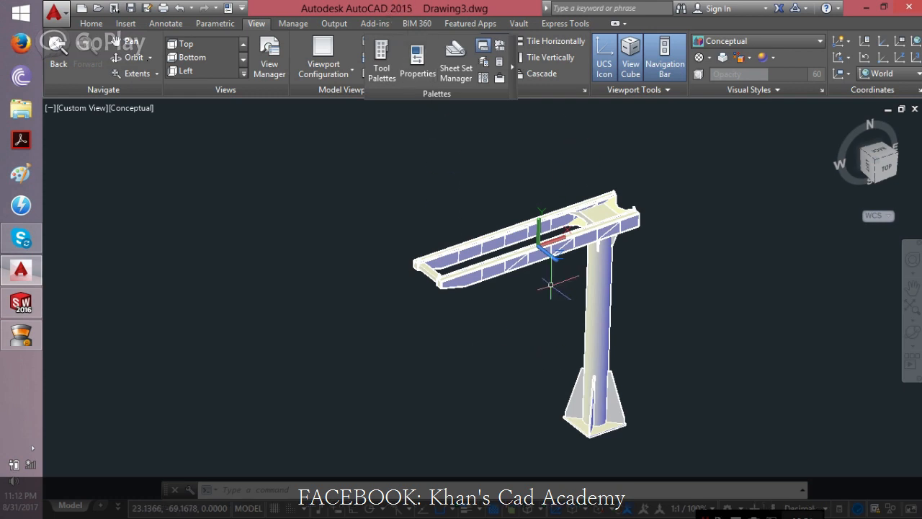